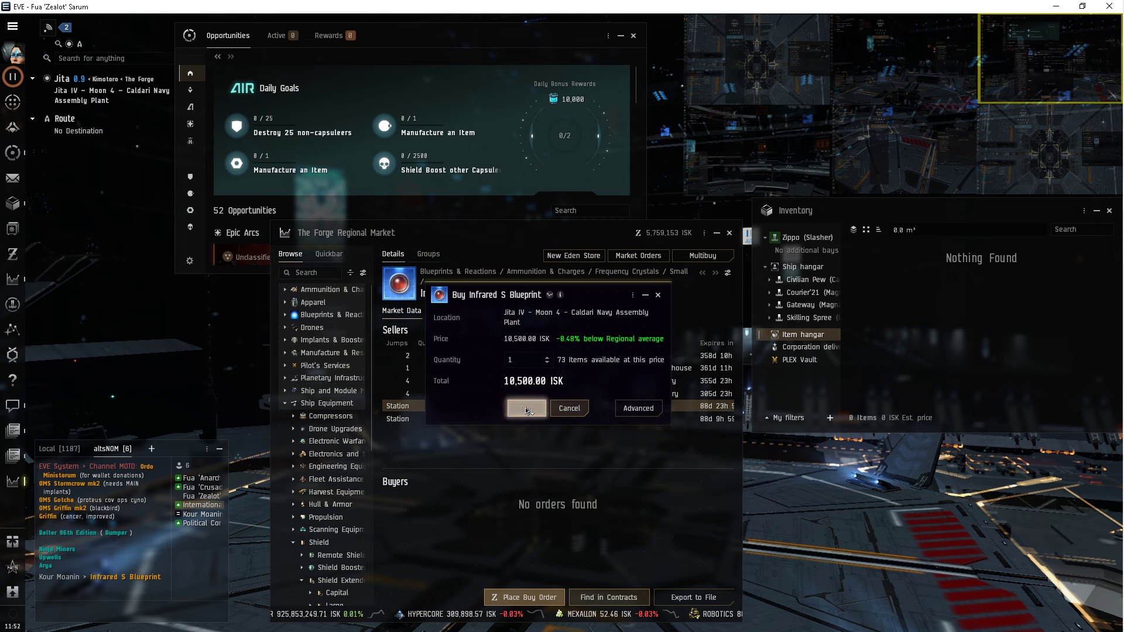
Buy one Infrared S Blueprint at Jita IV and load it for manufacturing from the hangar.
left_click(525, 408)
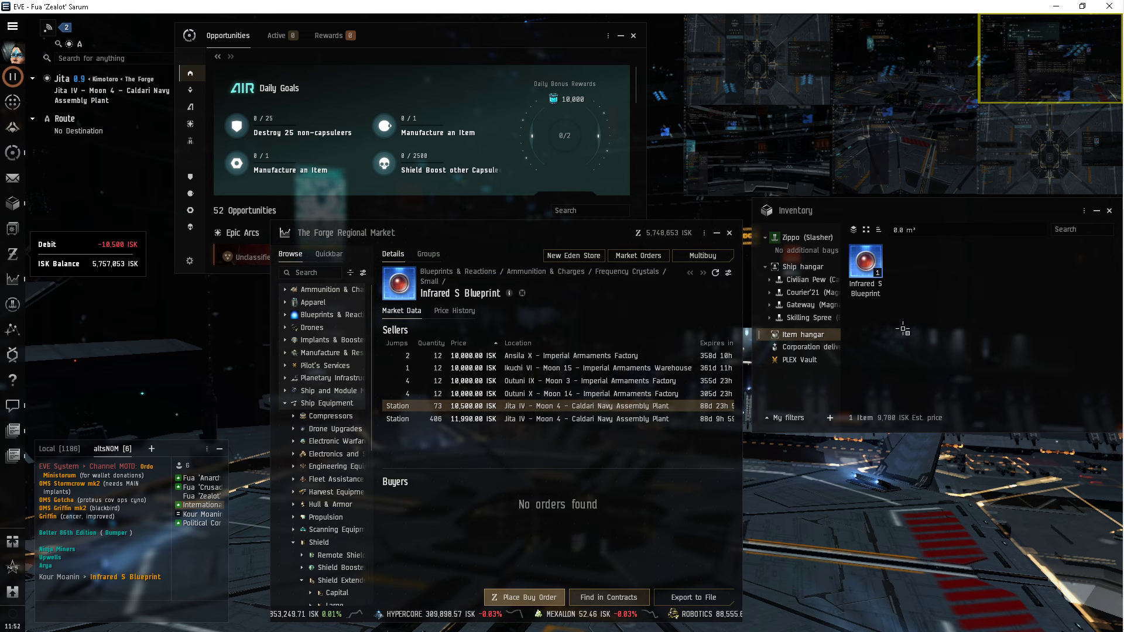
right_click(865, 265)
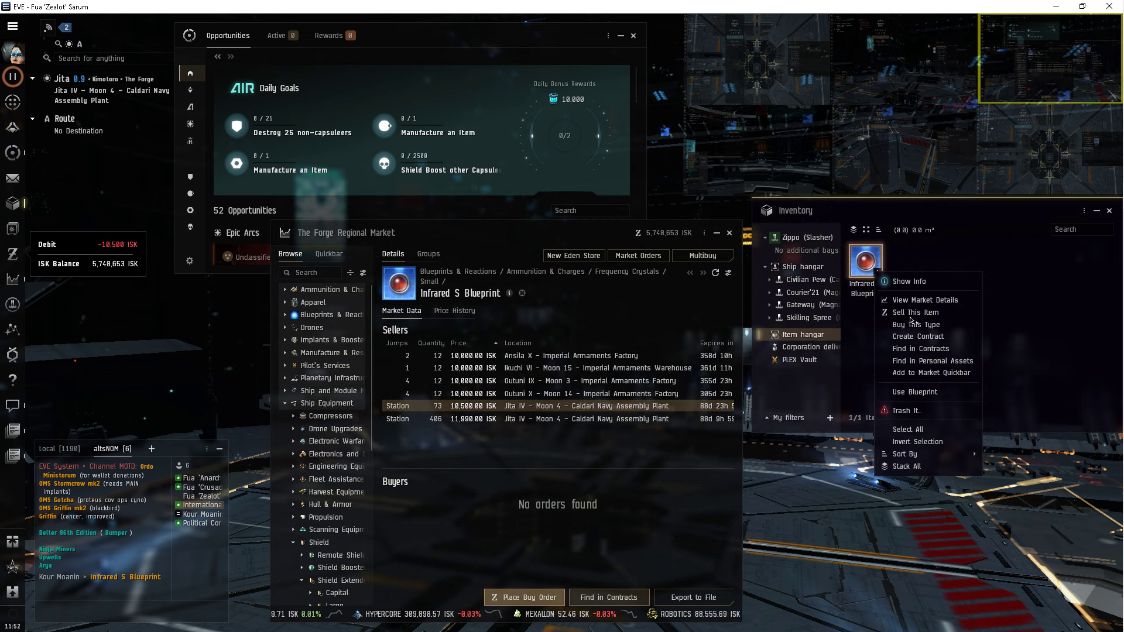
left_click(914, 392)
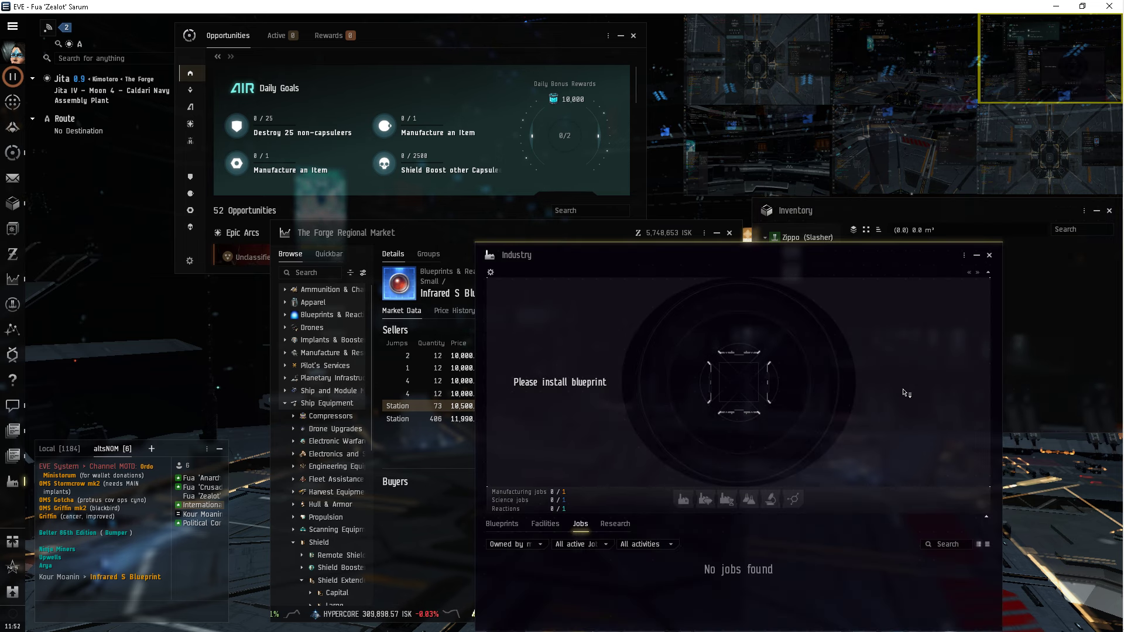
Buy the missing Isogen, Mexallon and Tritanium and start the Infrared S manufacturing job.
left_click(501, 523)
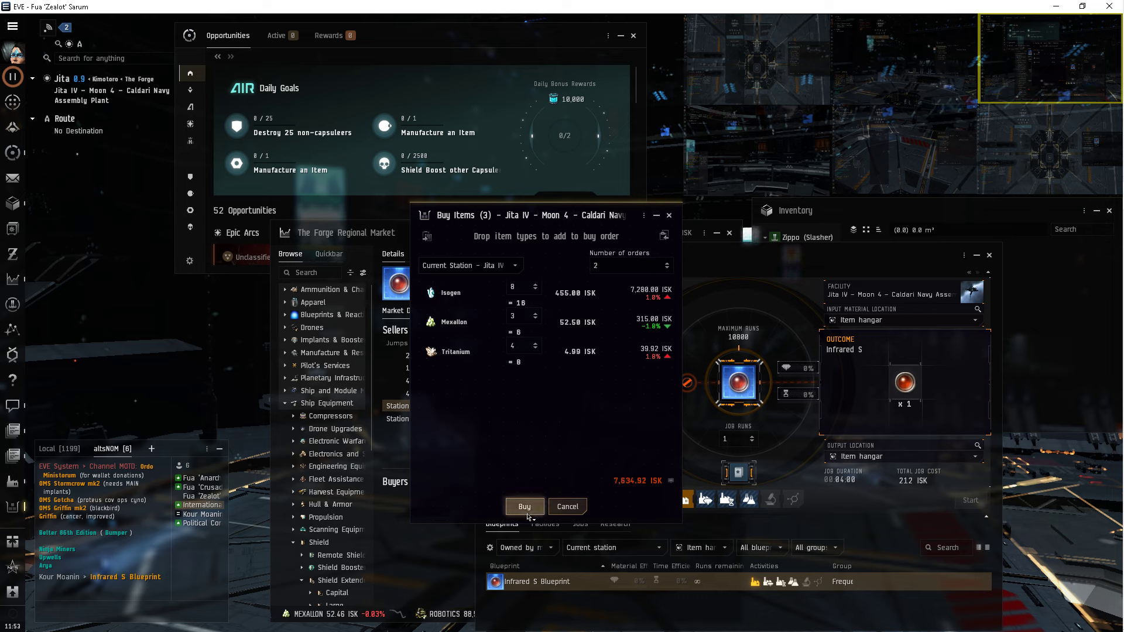
left_click(524, 506)
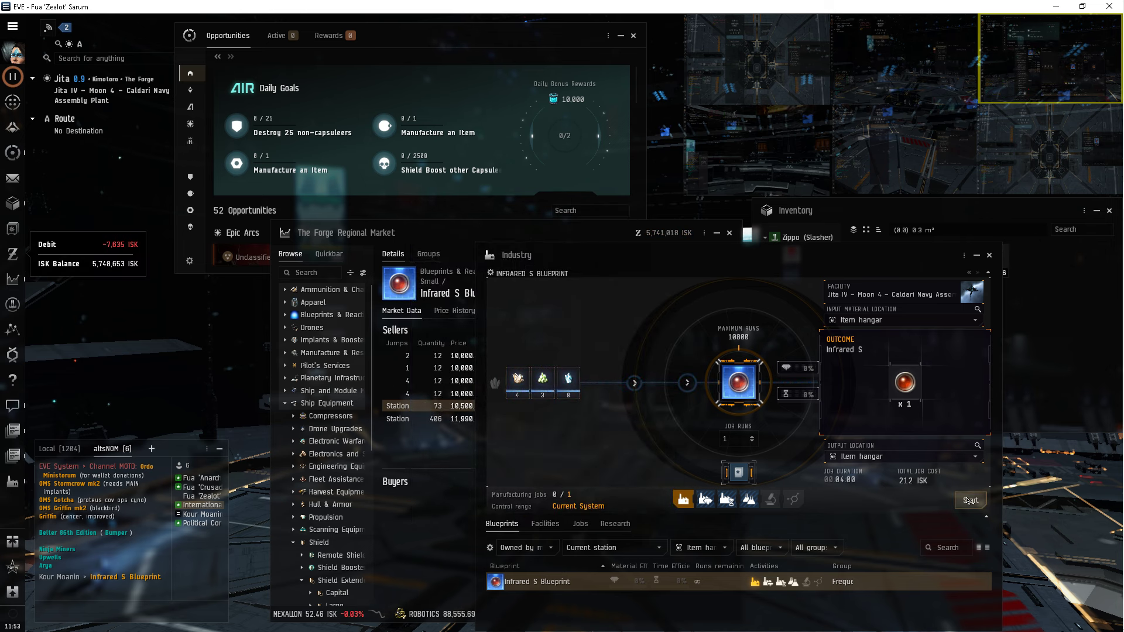
left_click(969, 500)
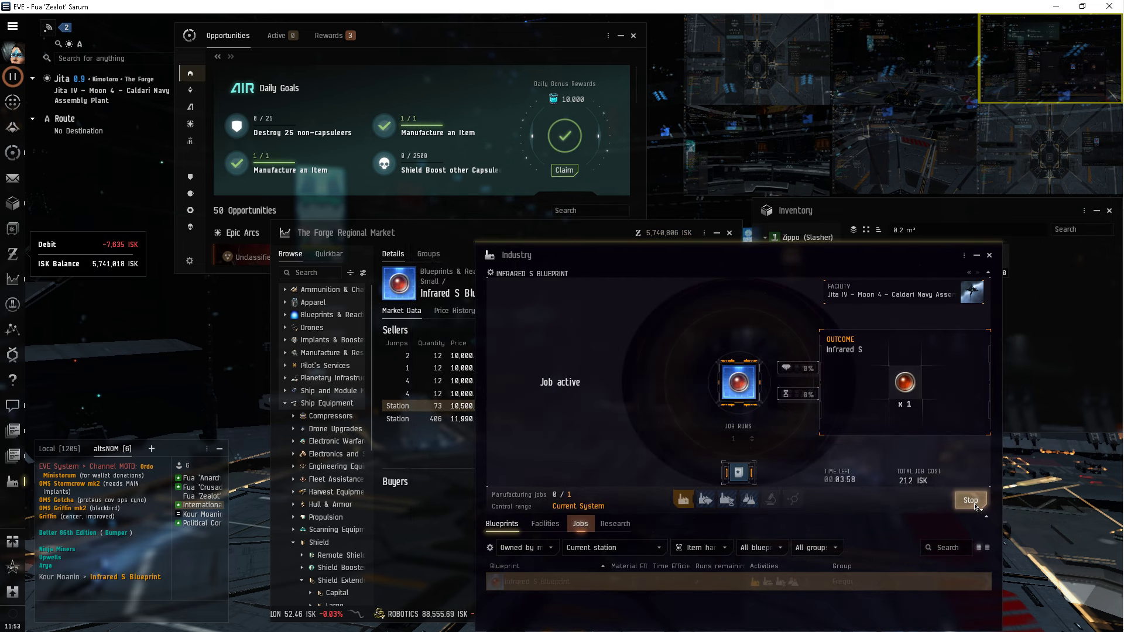